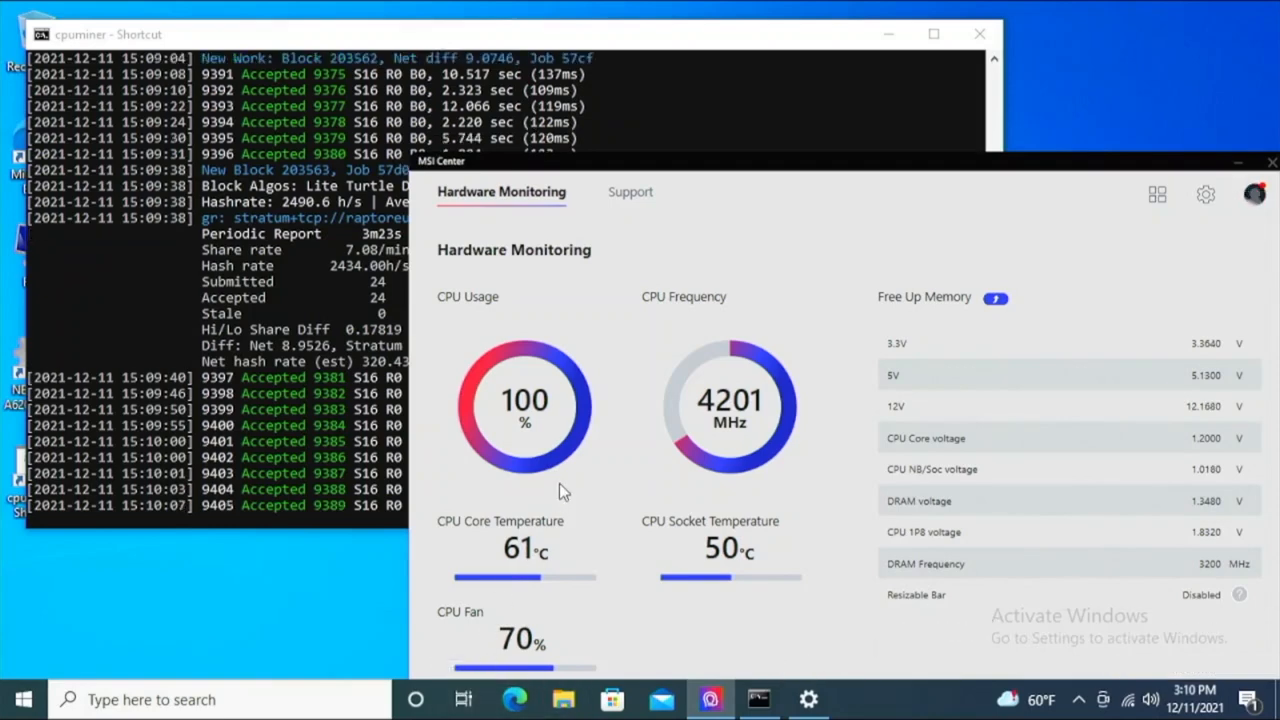
mouse_move(540, 464)
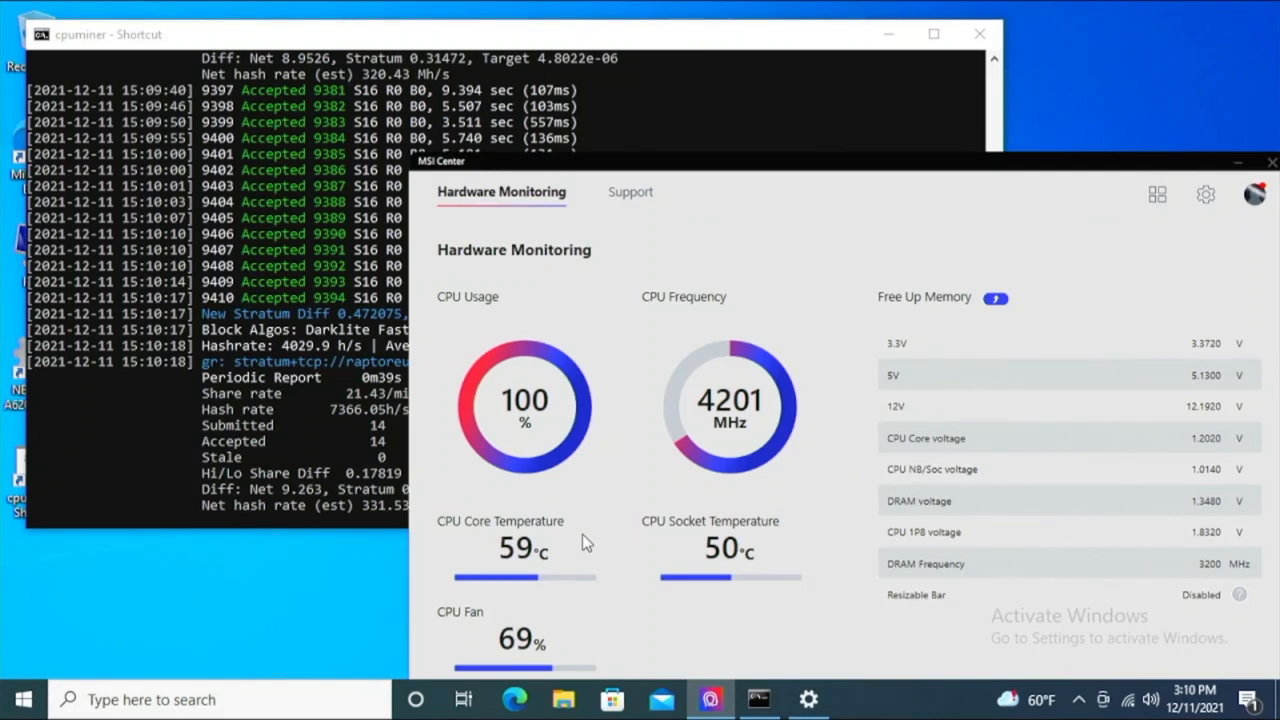
mouse_move(568, 592)
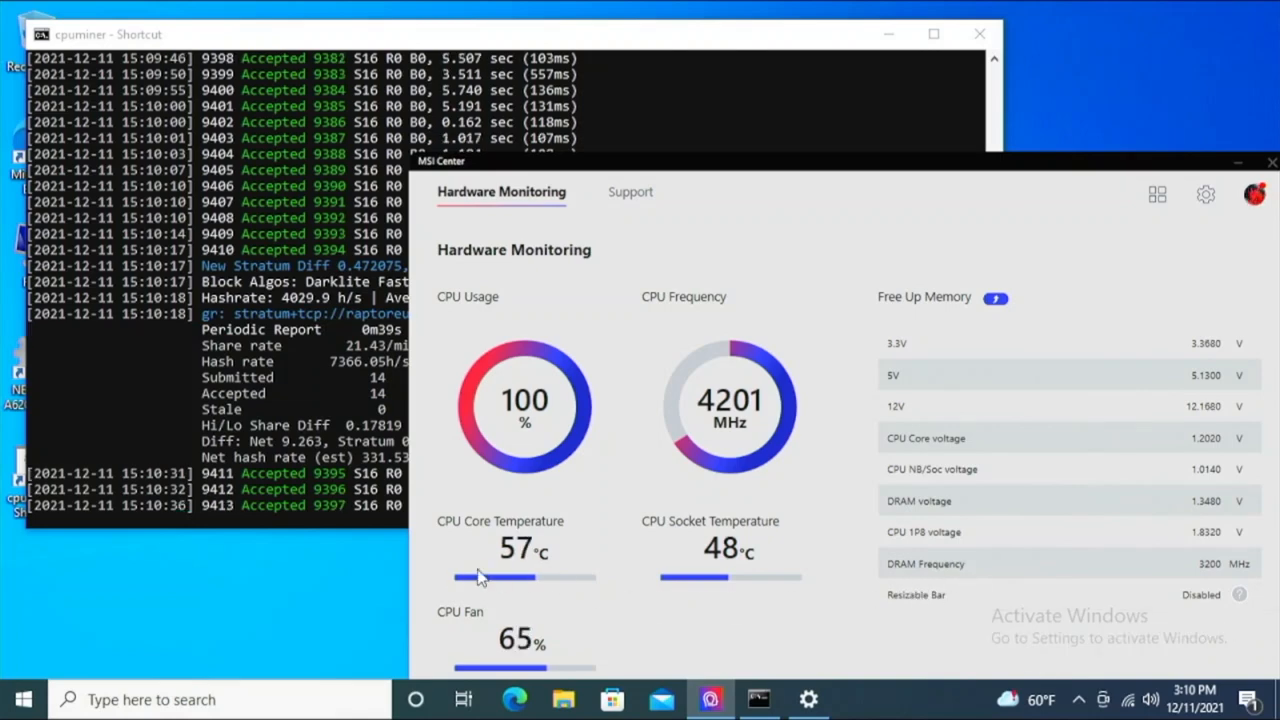
mouse_move(24, 700)
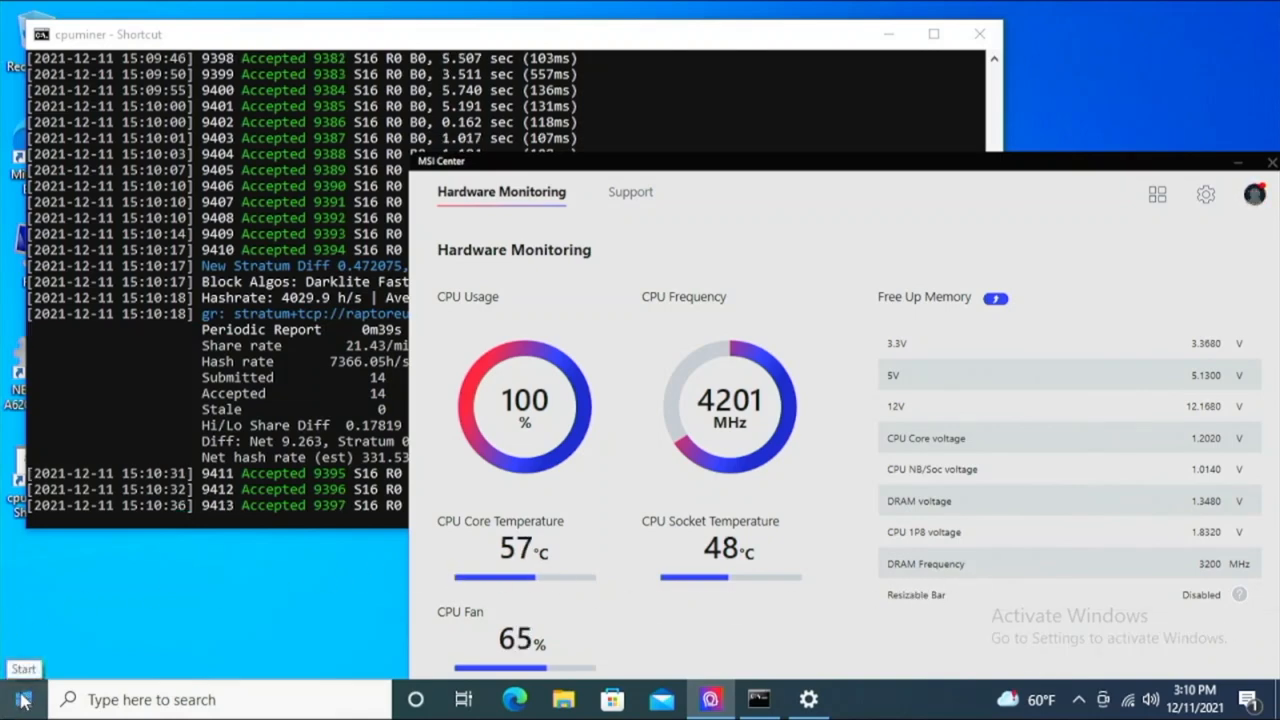
Step: Power the PC down from the Start menu so it can boot into the BIOS
click(20, 700)
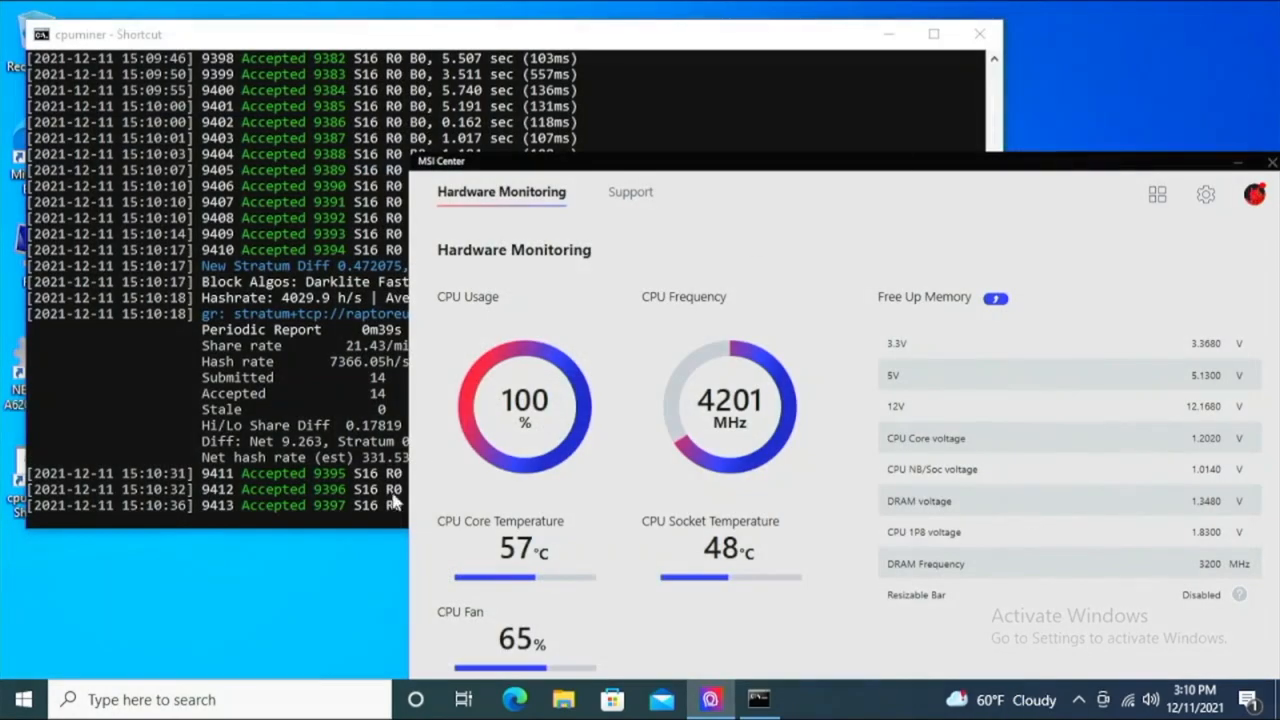
click(20, 700)
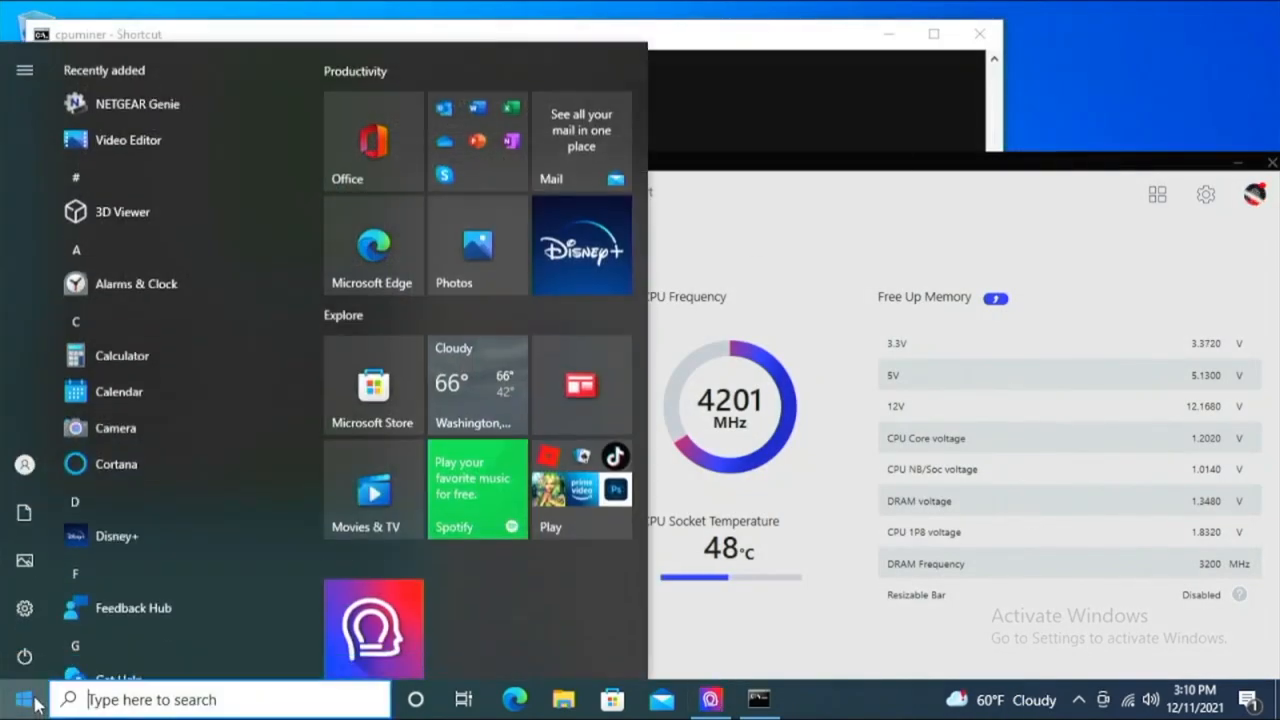
click(24, 656)
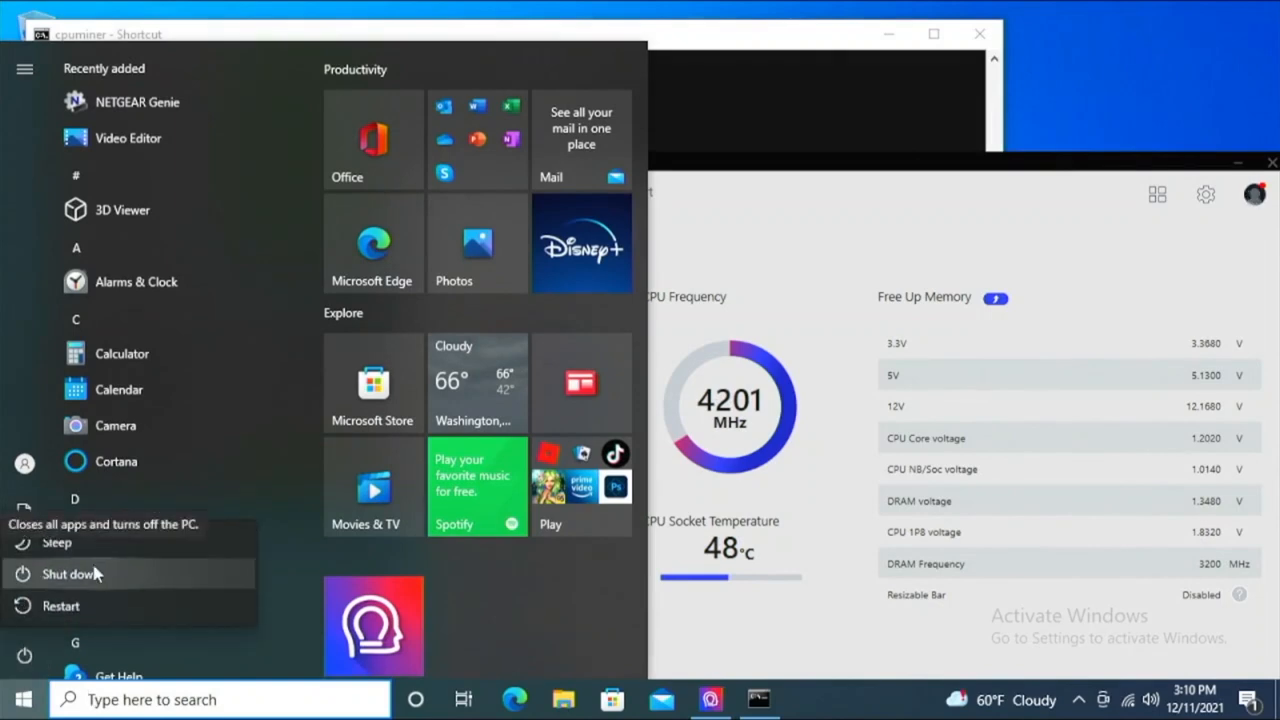
click(60, 606)
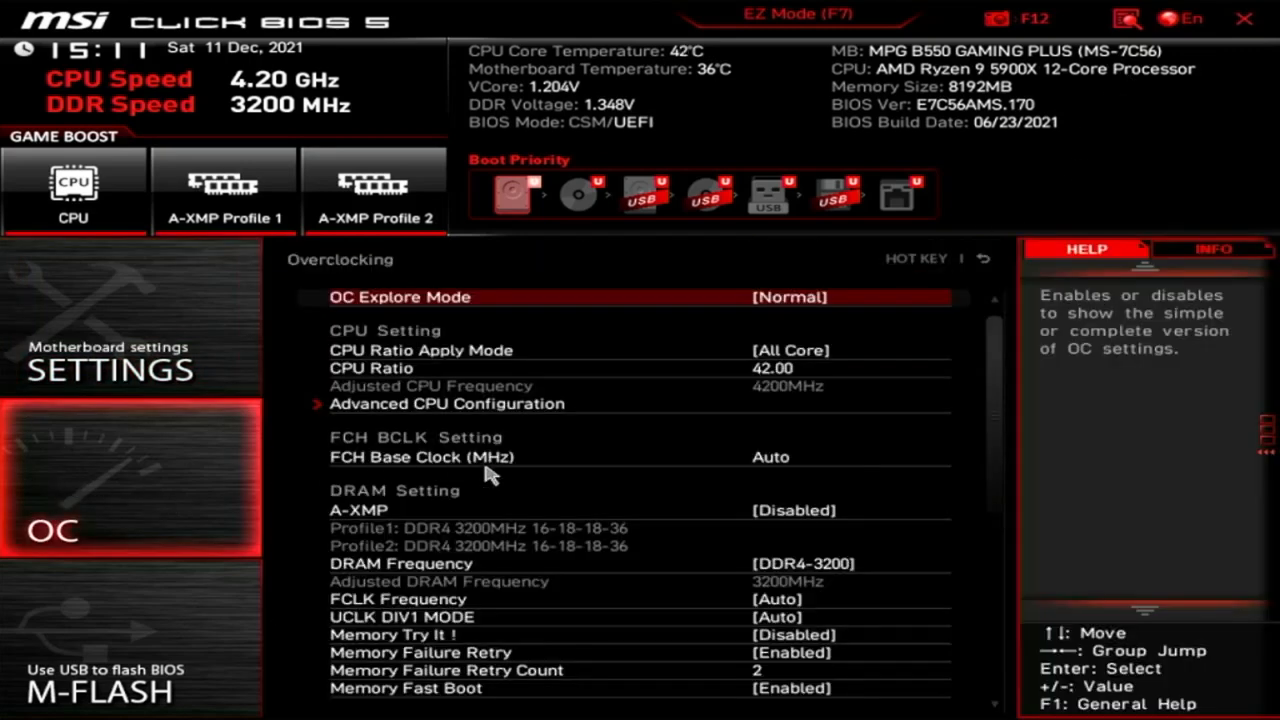
Step: Set CPU Core Voltage to Override Mode with an override value of 1.0000 V
click(792, 368)
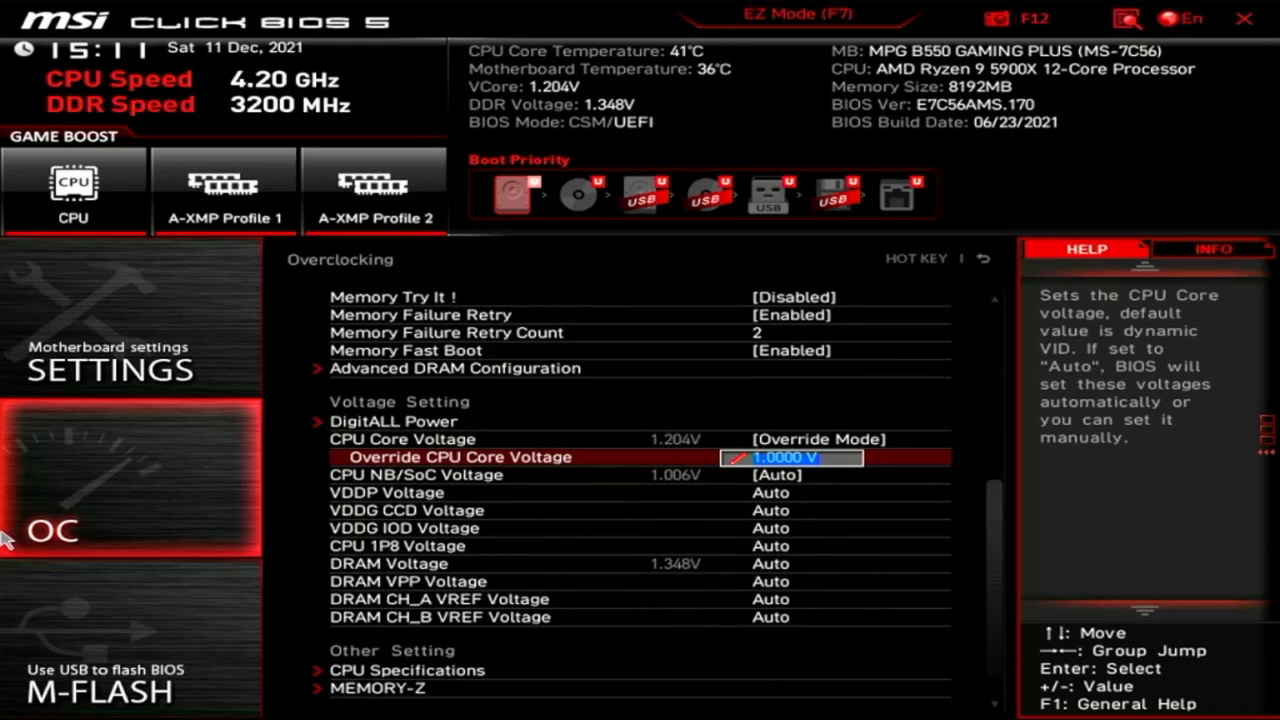
mouse_move(78, 558)
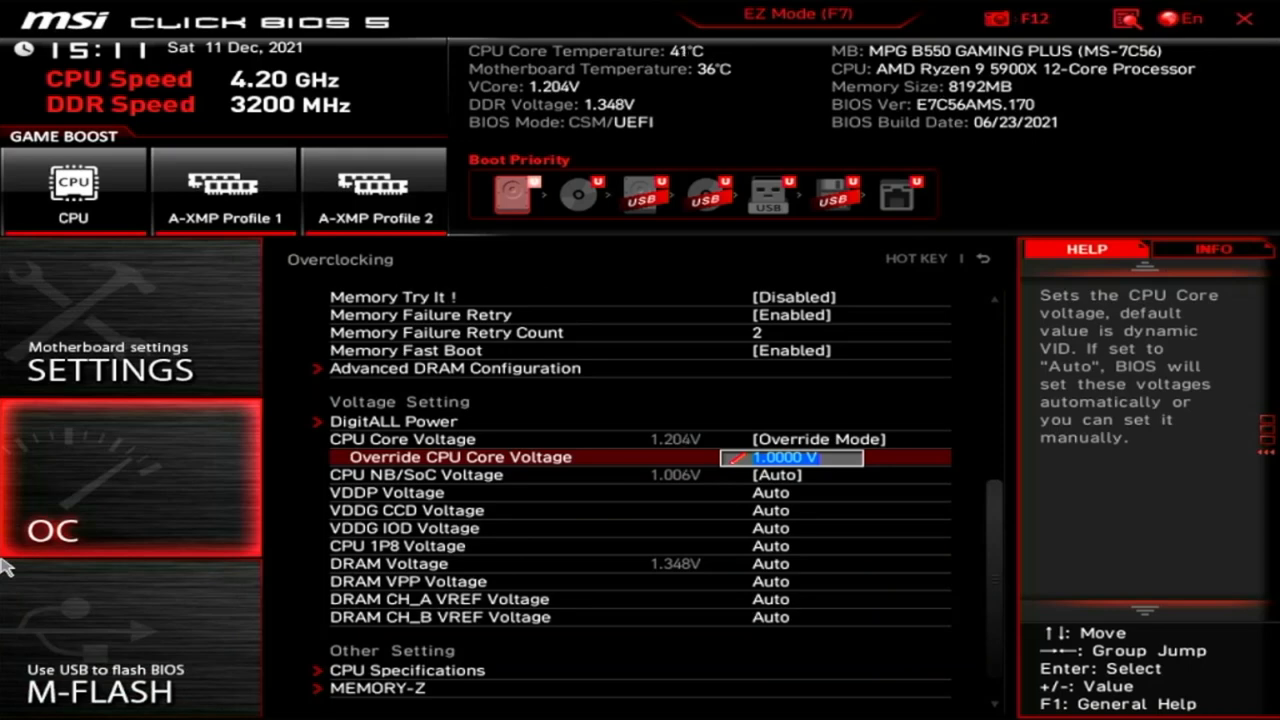
mouse_move(10, 510)
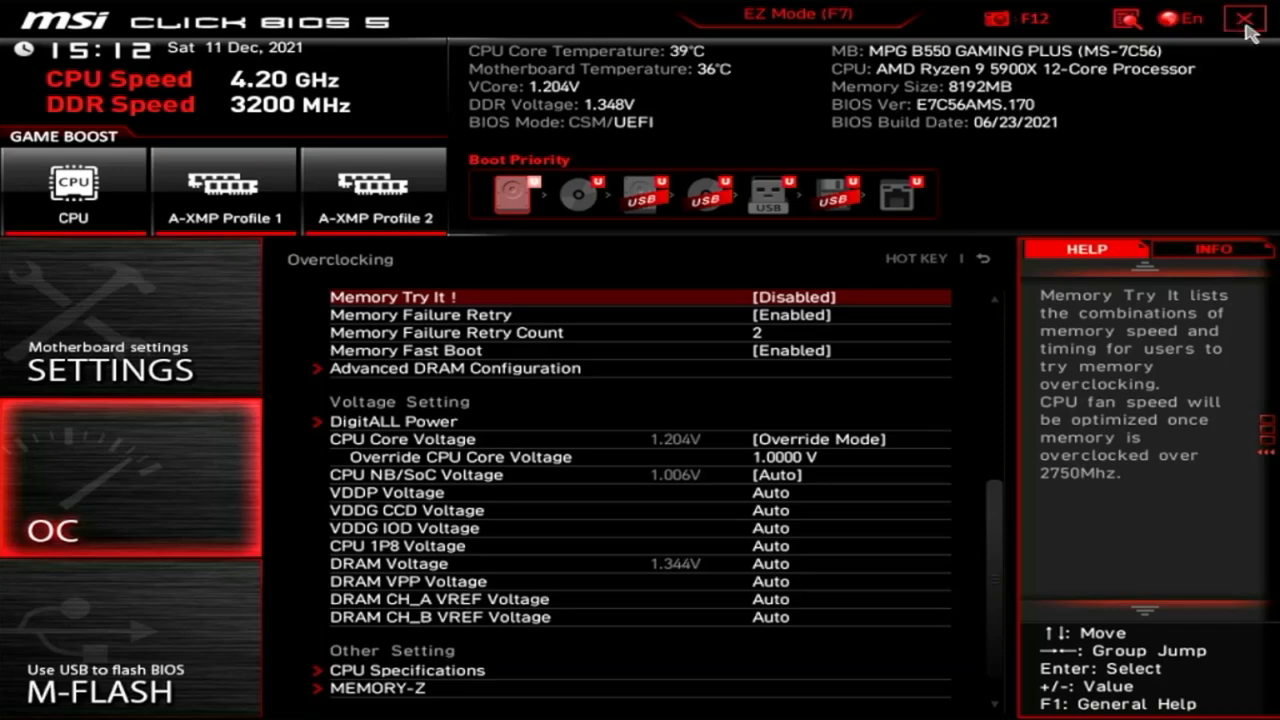
Step: Exit the BIOS to save the core voltage change from 1.2000 V to 1.0000 V
click(1244, 18)
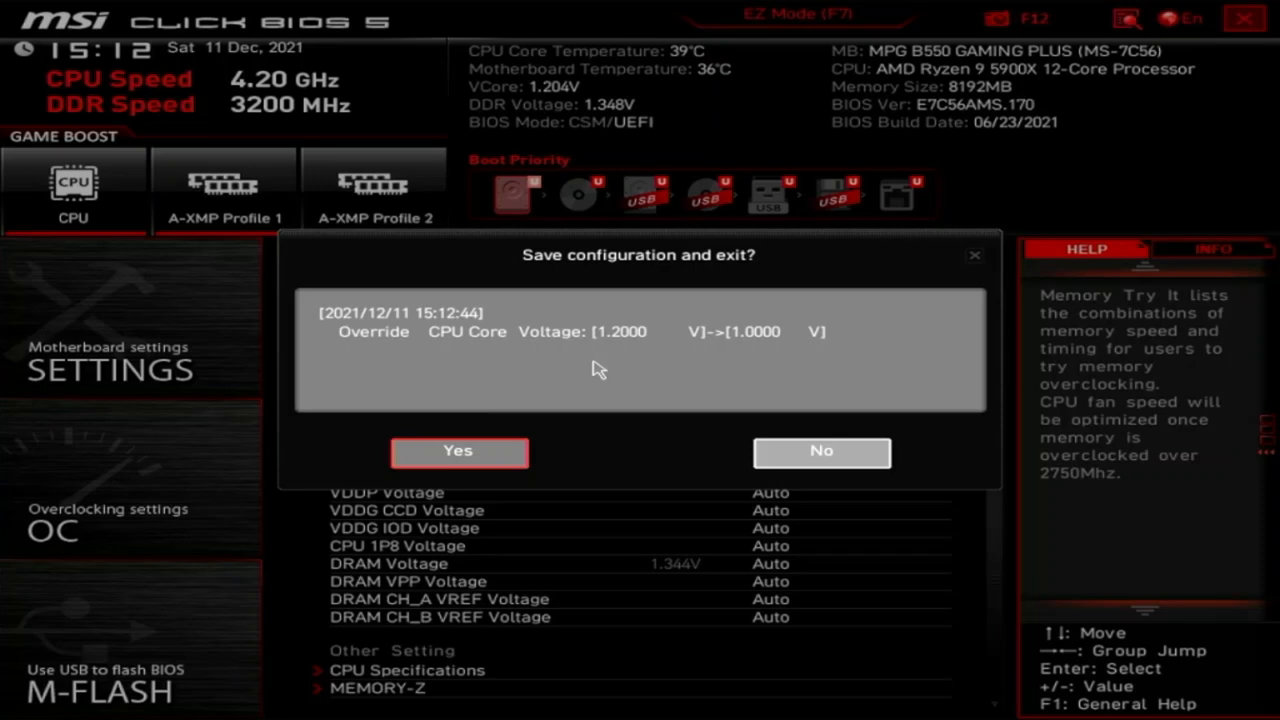
mouse_move(432, 430)
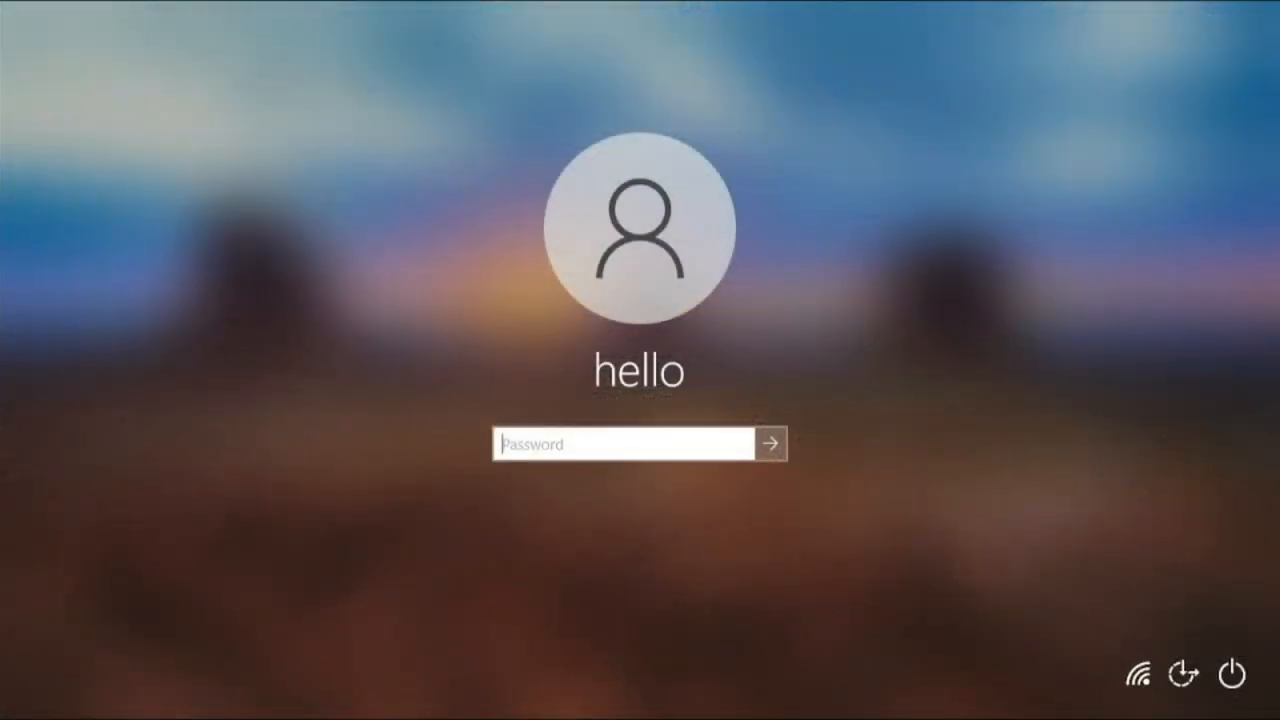
Step: Enter the password on the lock screen and sign in to the Windows desktop
text(••••)
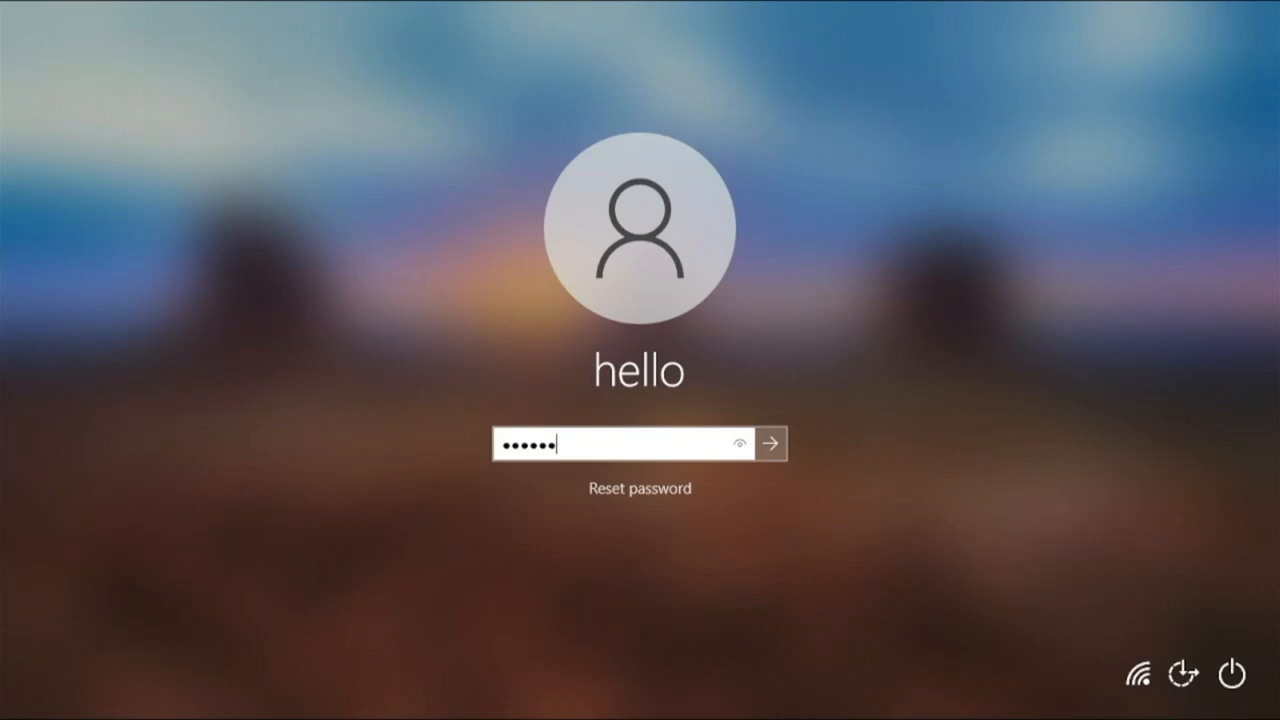
click(770, 444)
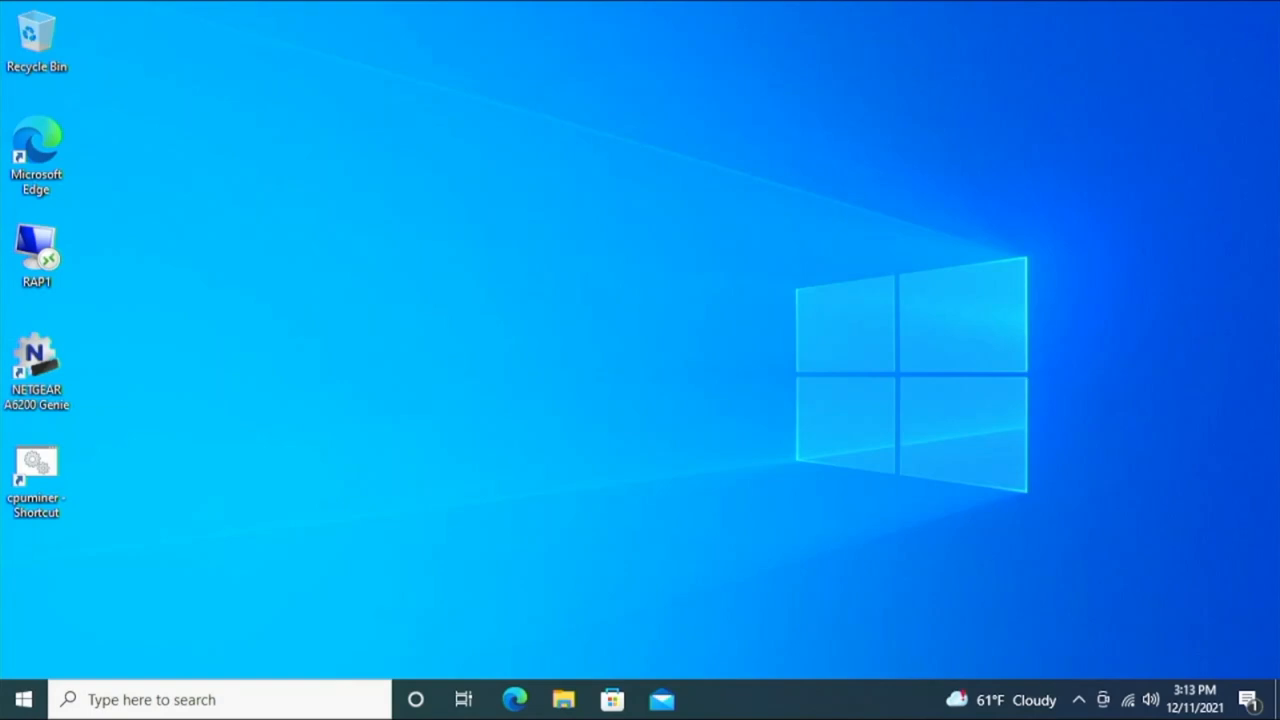
Step: Launch MSI Center Hardware Monitoring, reading about 1.006 V core voltage at idle
click(710, 700)
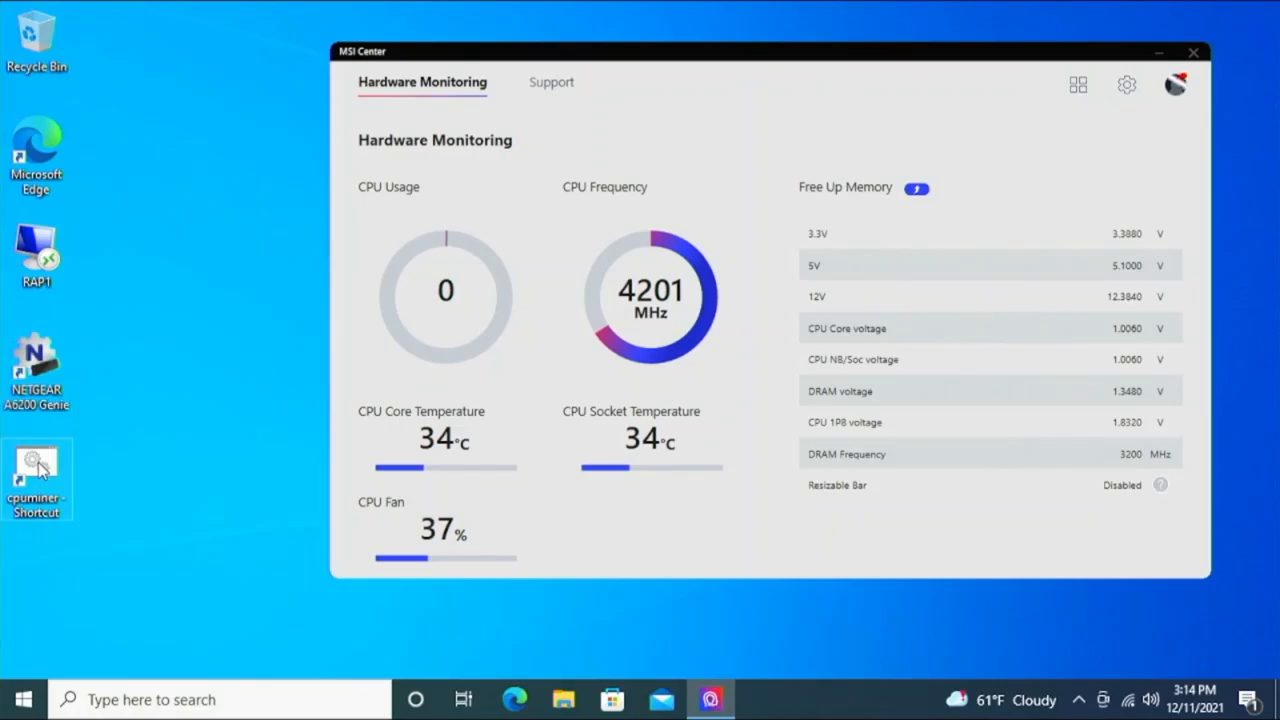
Step: Launch cpuminer-zen3.exe from the desktop shortcut and allow it in the UAC prompt
double_click(36, 480)
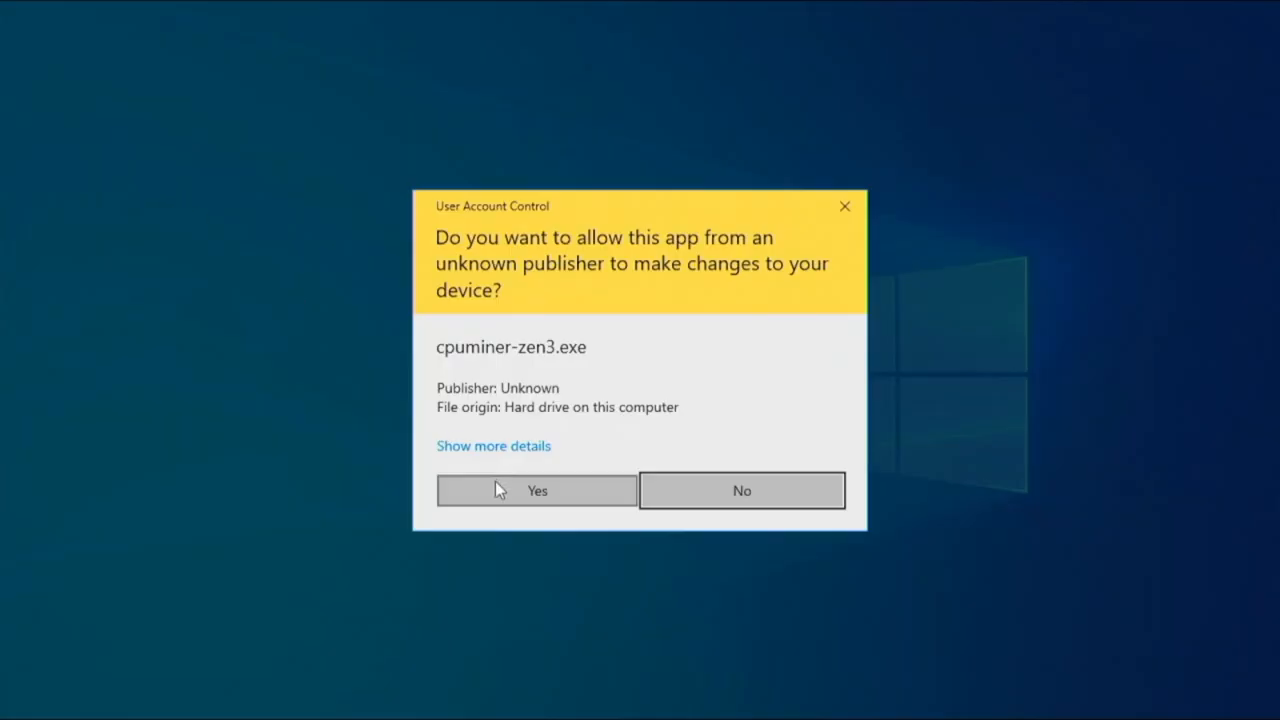
click(536, 490)
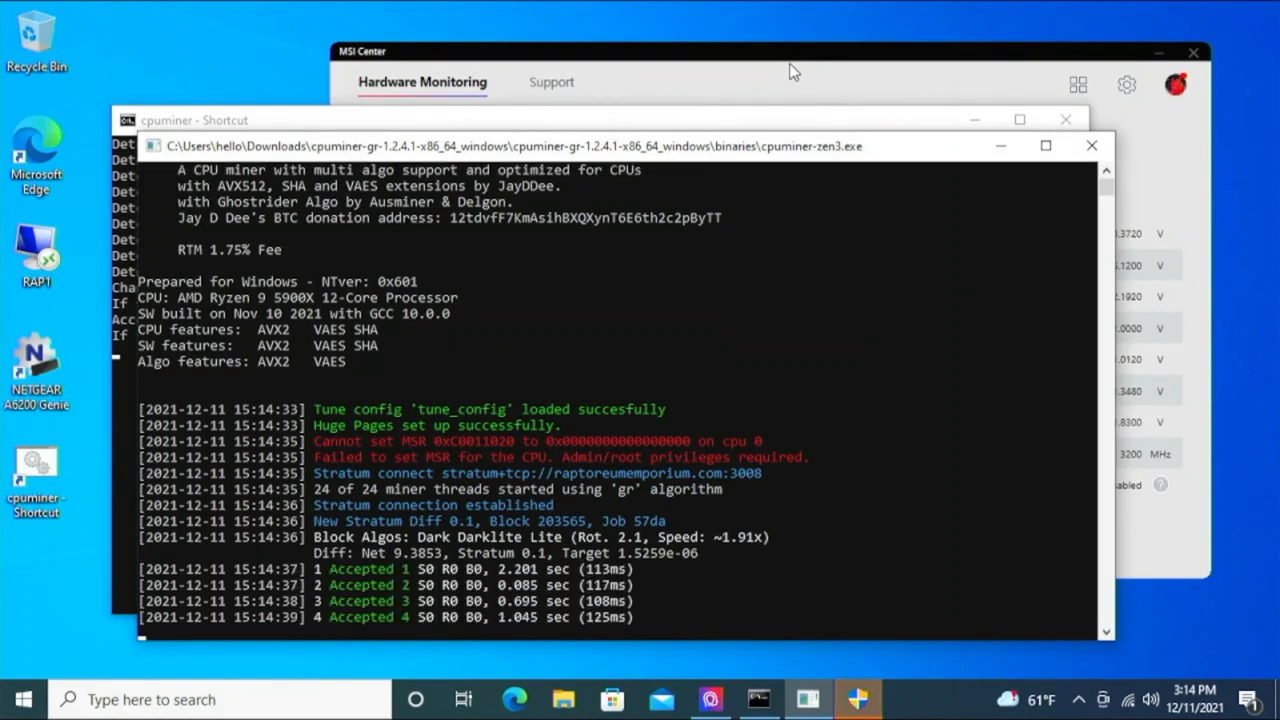
scroll(down, 3)
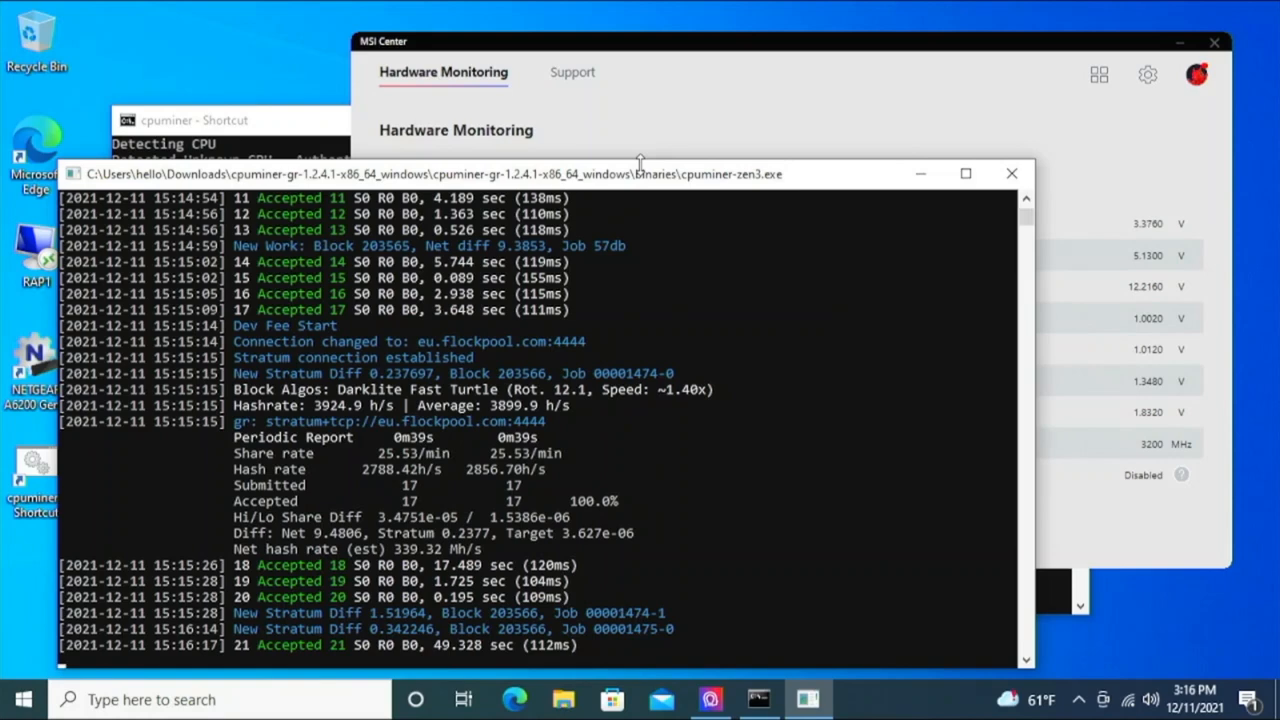
mouse_move(610, 344)
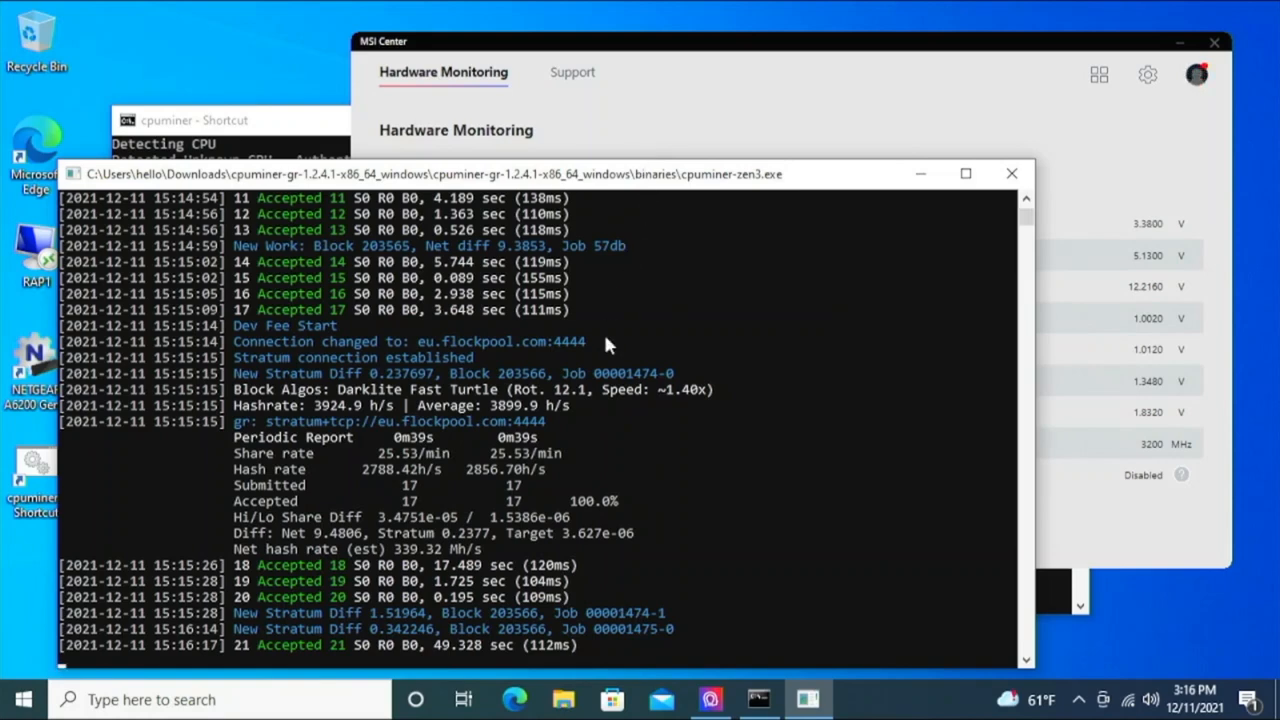